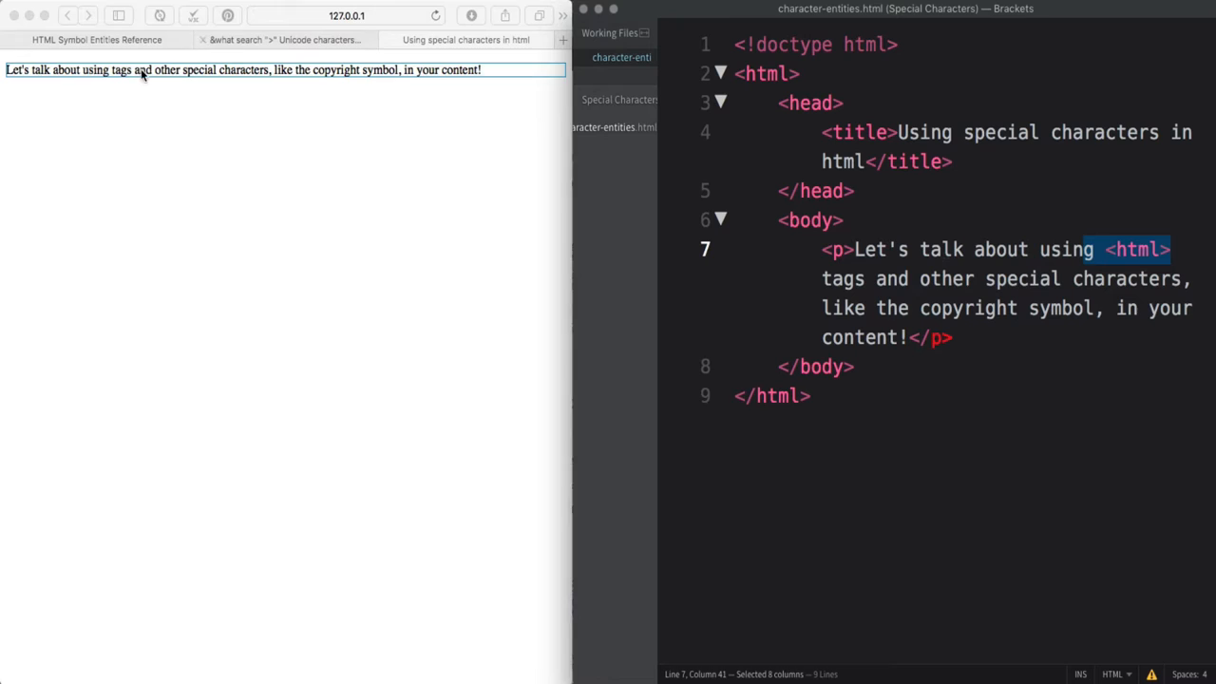
Check the paragraph preview, then scroll W3Schools to the table listing © and ® entities
double_click(105, 69)
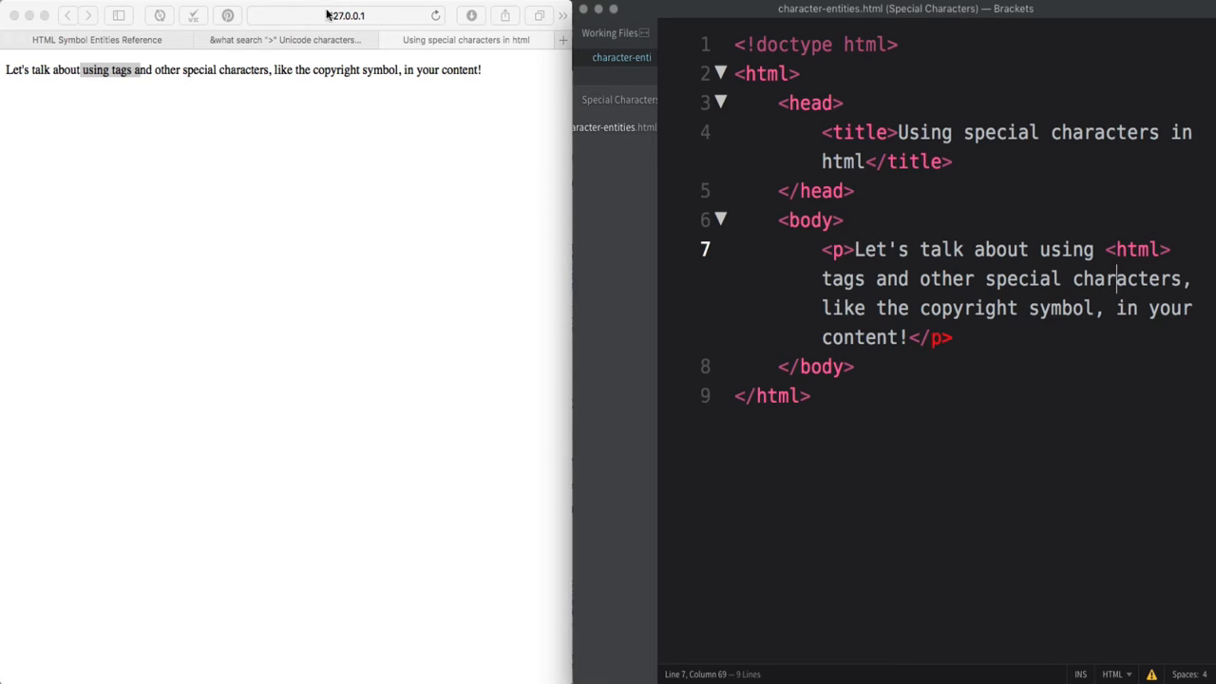
left_click(95, 38)
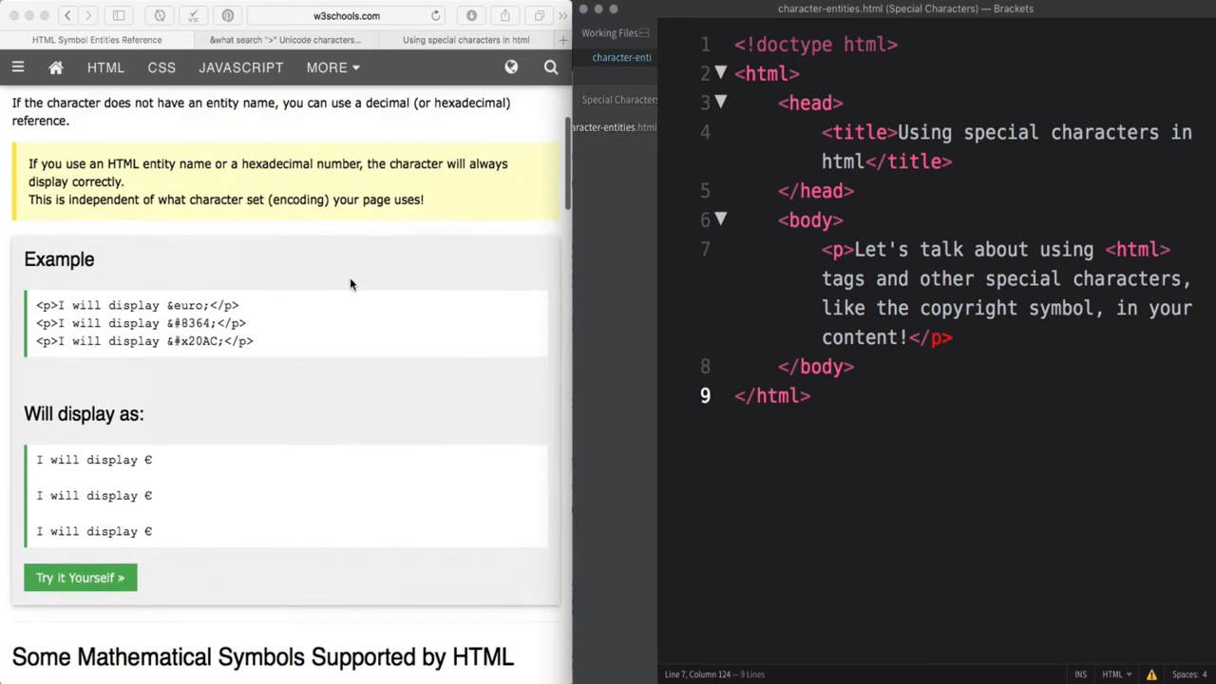
scroll("down", 3)
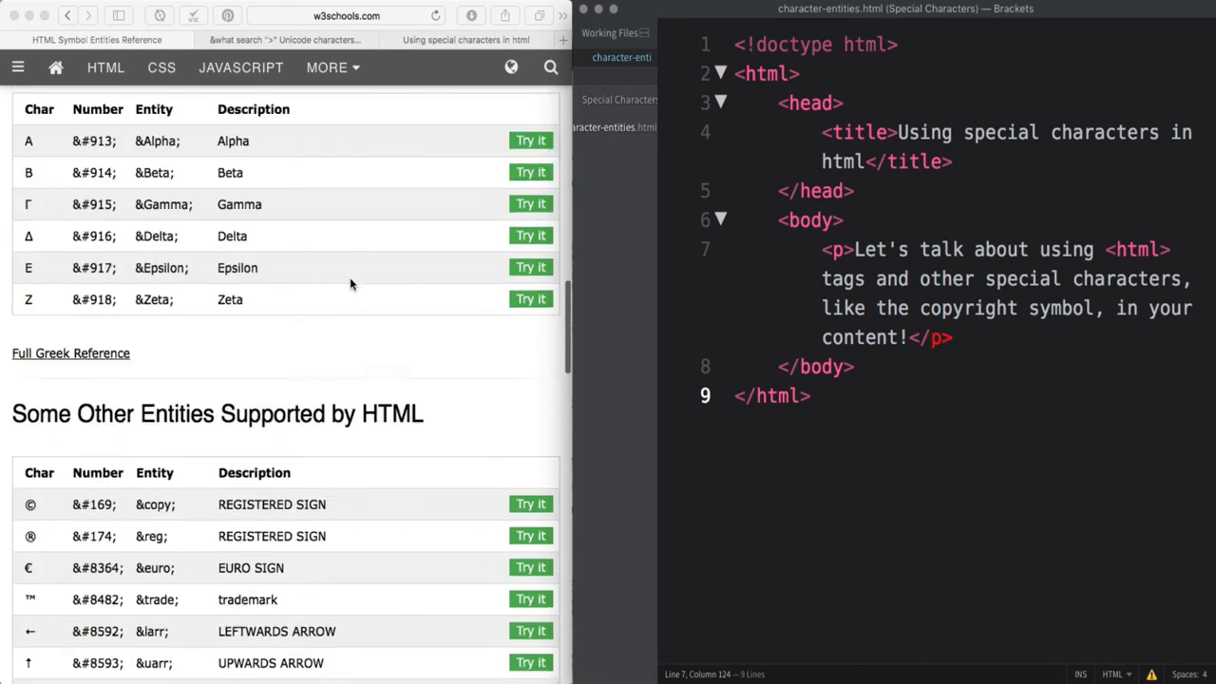
scroll("down", 3)
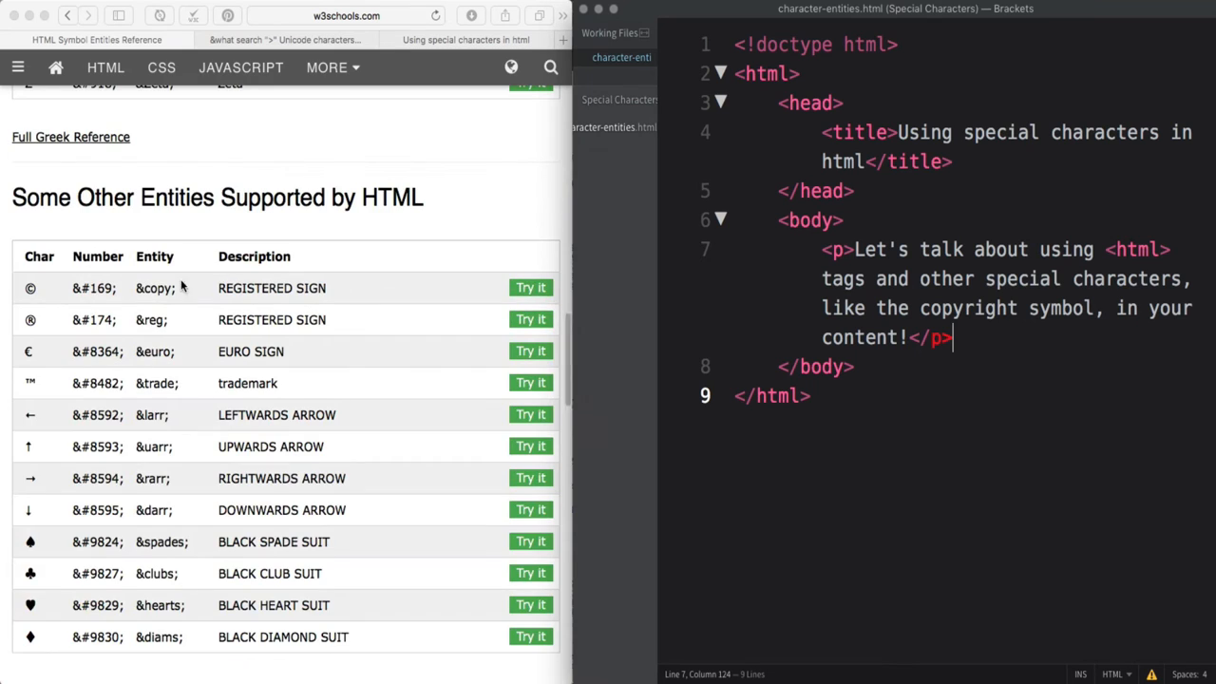
mouse_move(55, 384)
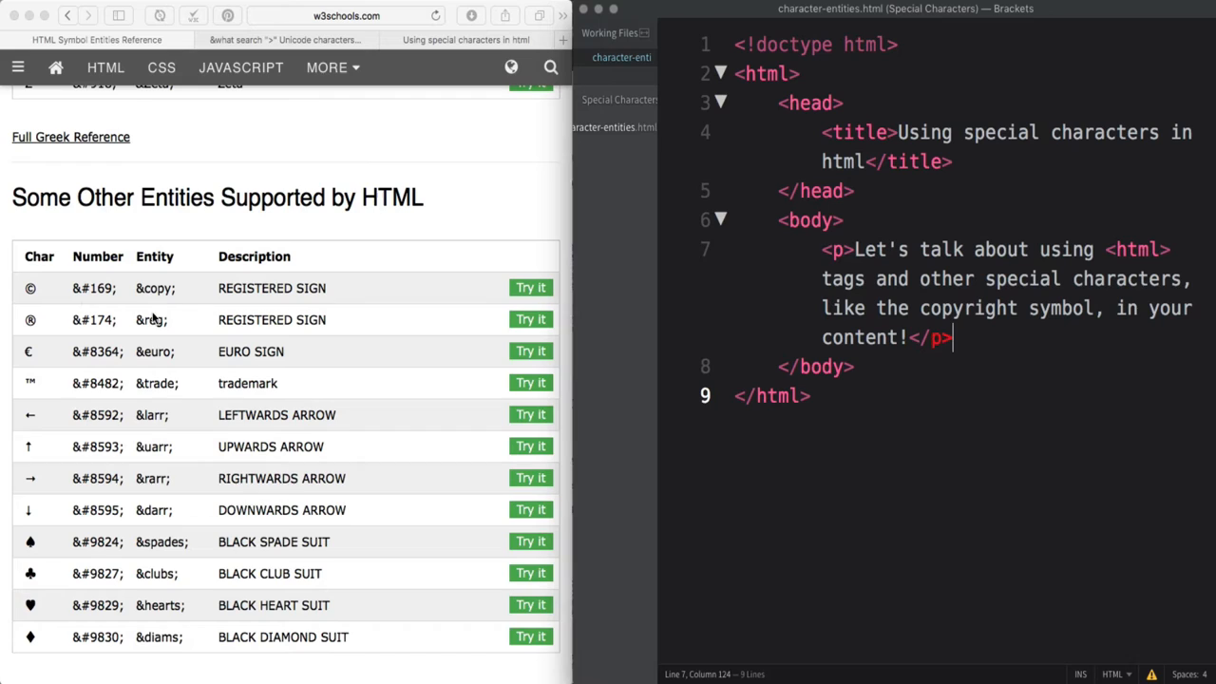
mouse_move(152, 384)
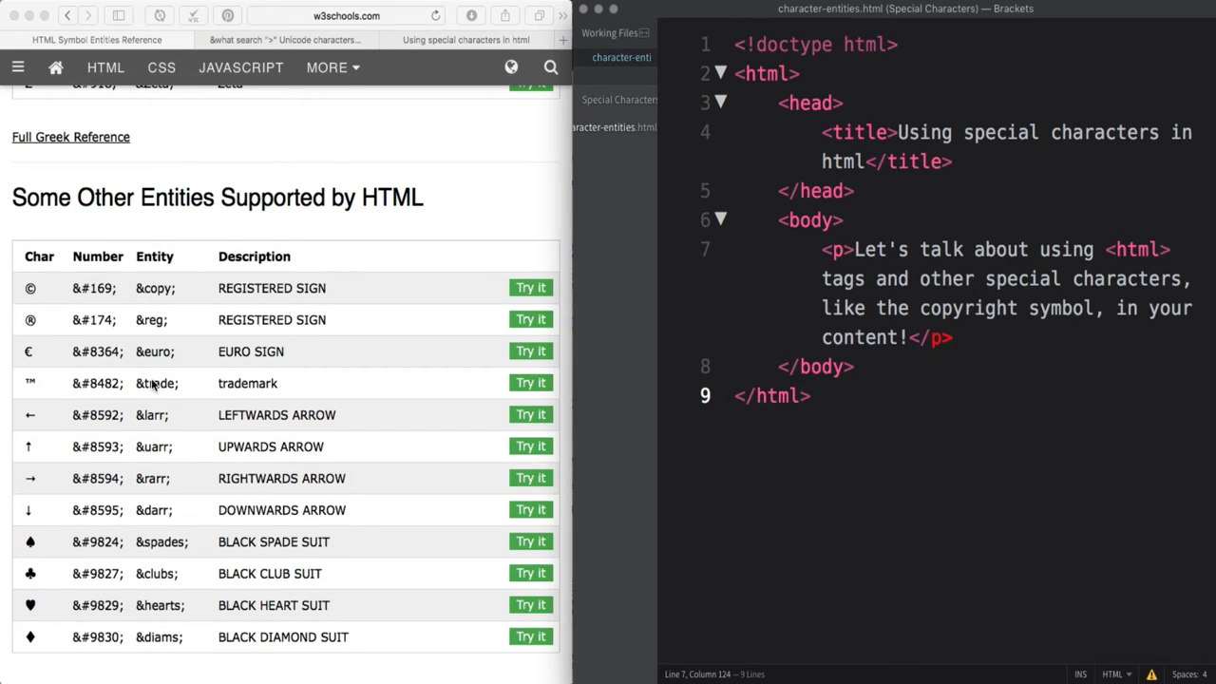
mouse_move(155, 289)
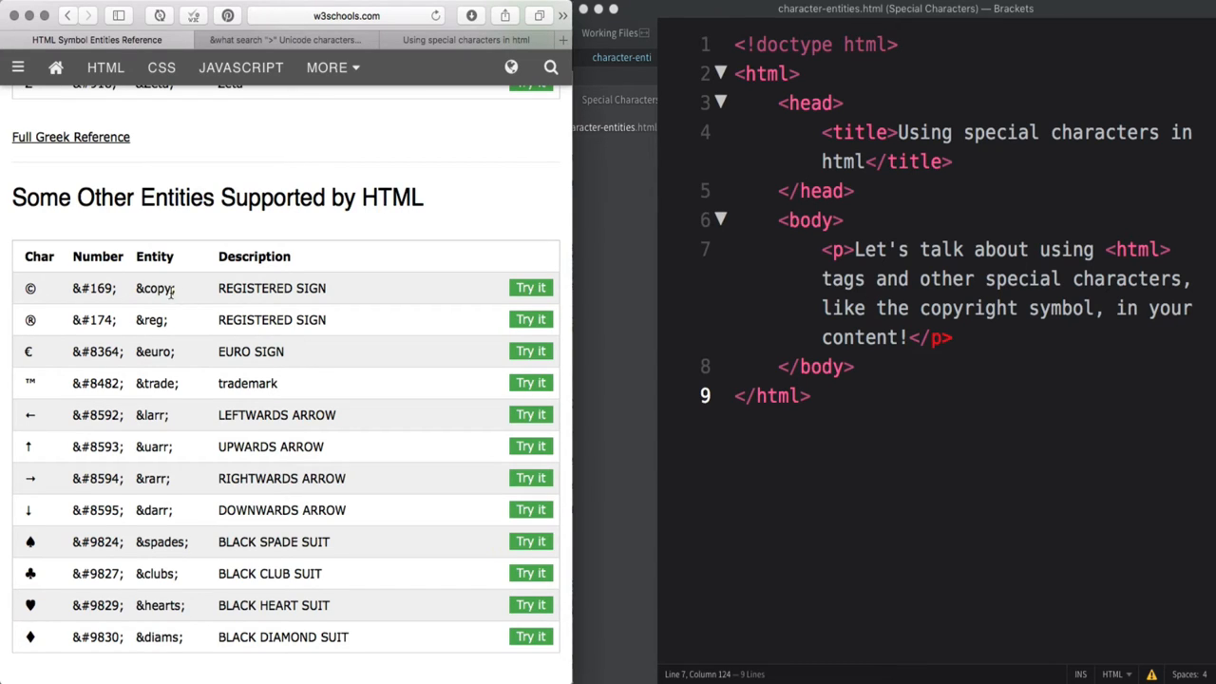
Replace 'copyright' in line 7 with &copy; and confirm the preview shows ©
double_click(155, 289)
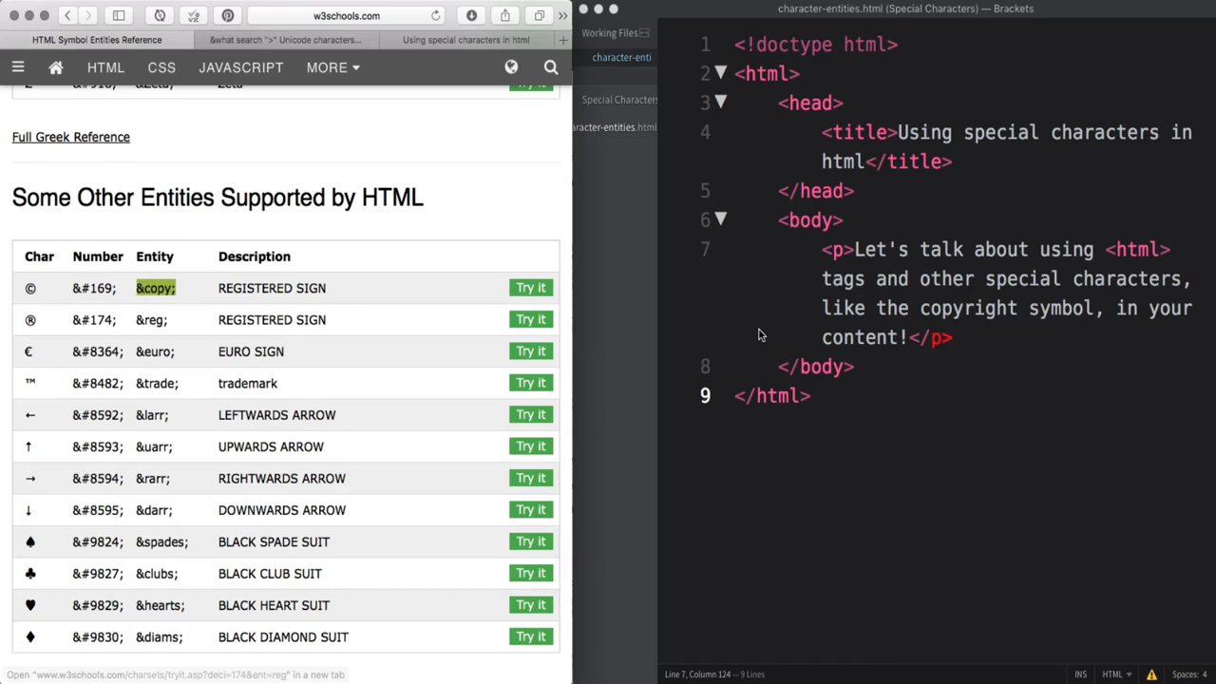
left_click(1026, 308)
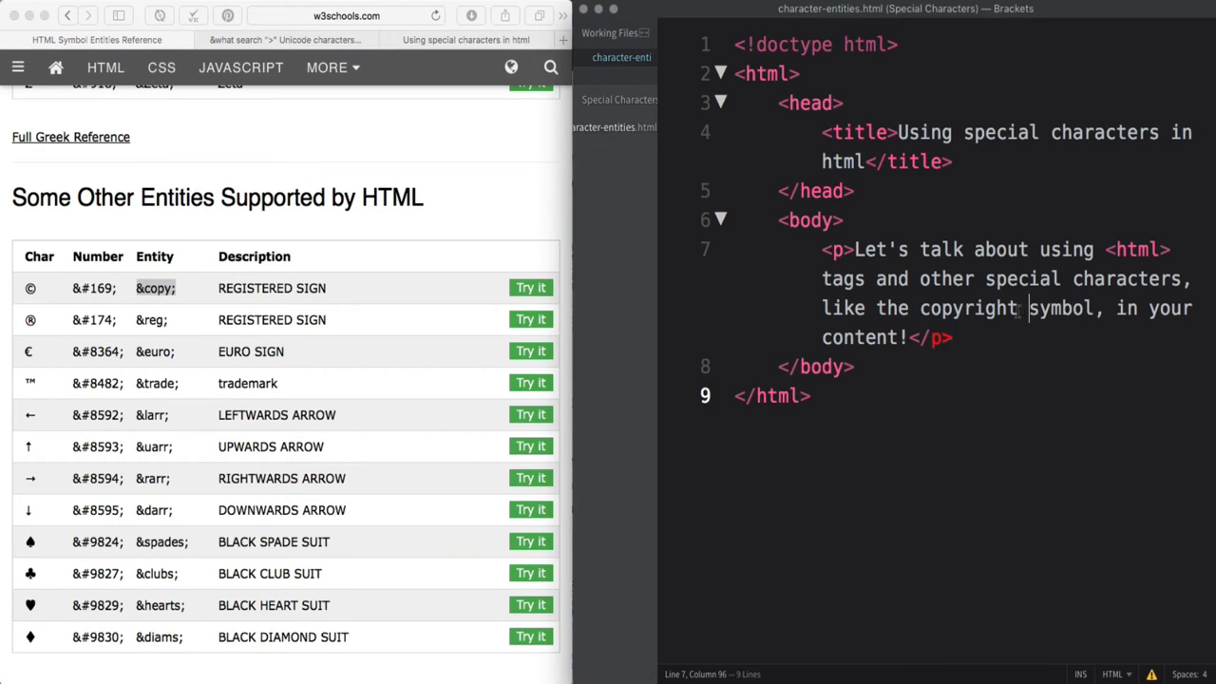
type("&copy;")
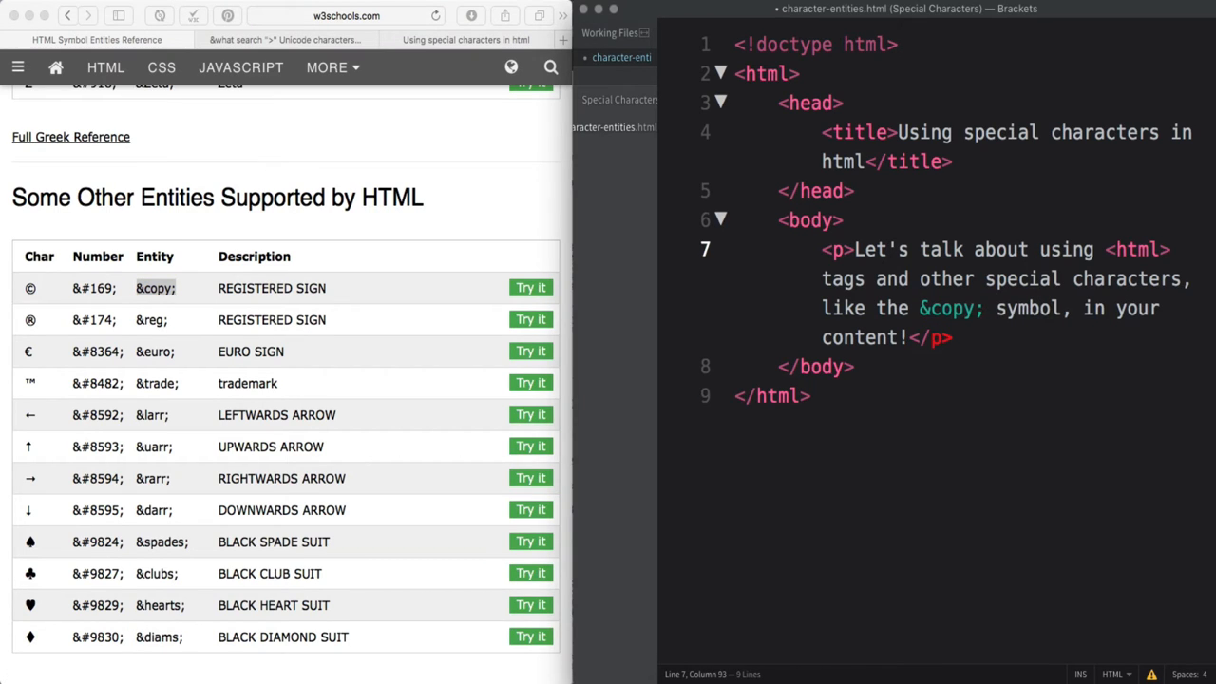
left_click(466, 38)
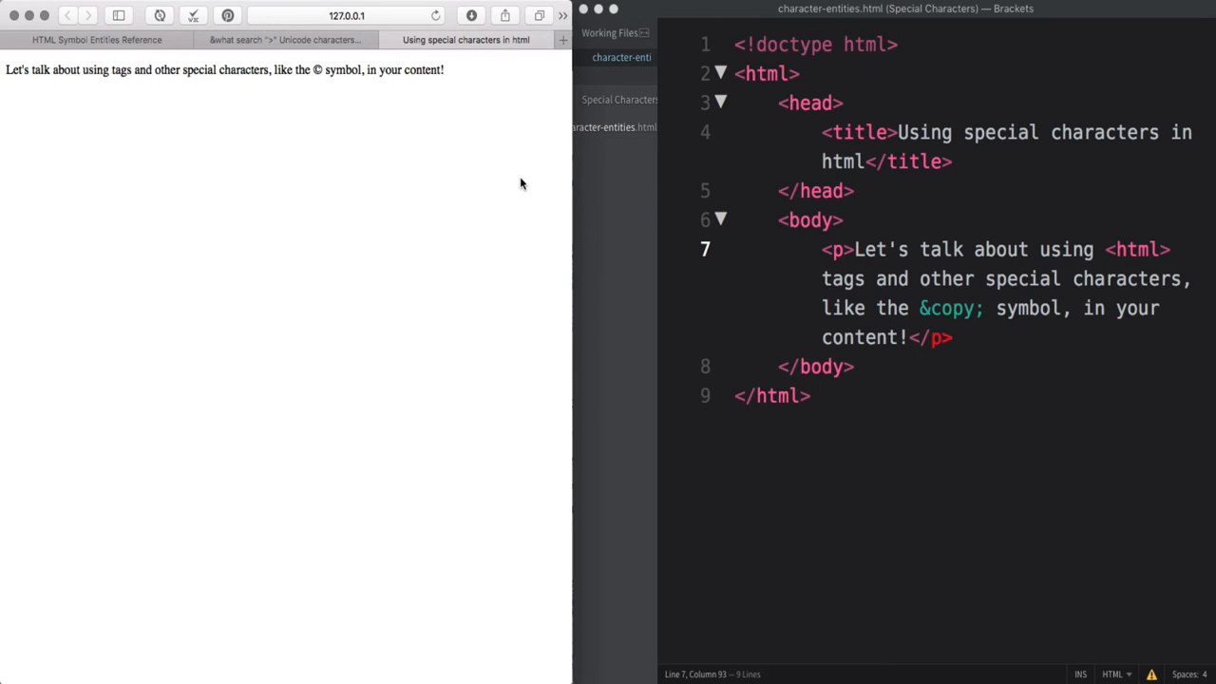
Search amp-what.com for 'copy' and then '<' to find &copy; and &lt;
left_click(283, 38)
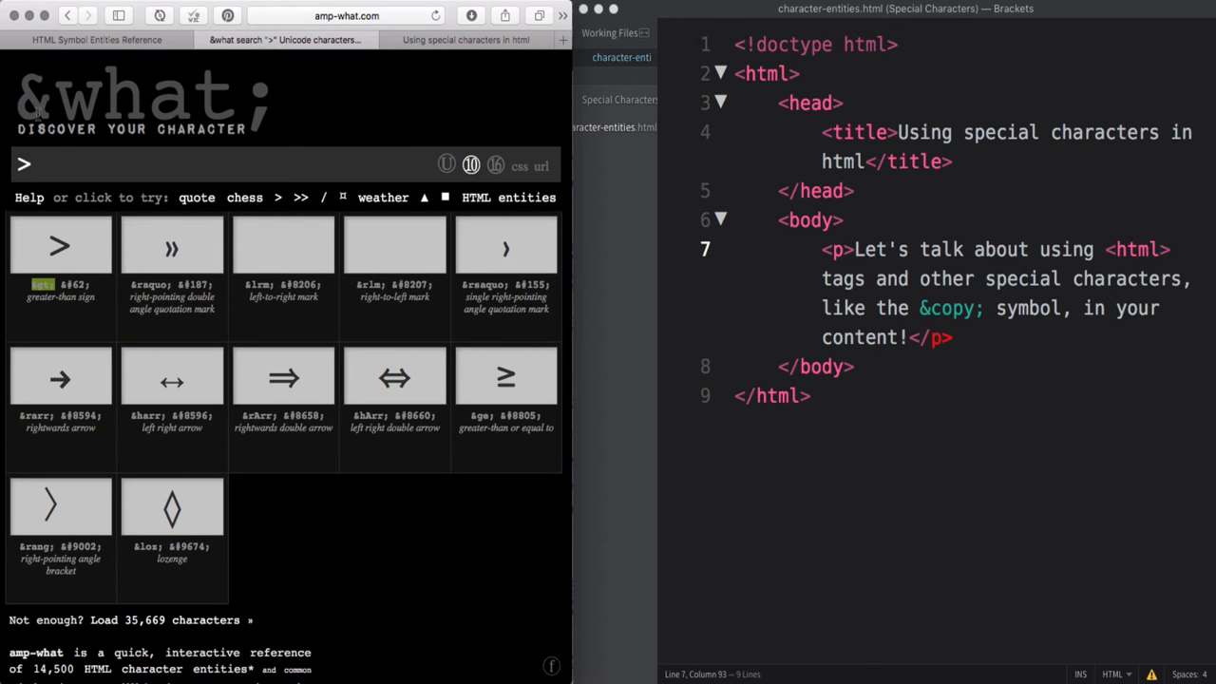
left_click(285, 163)
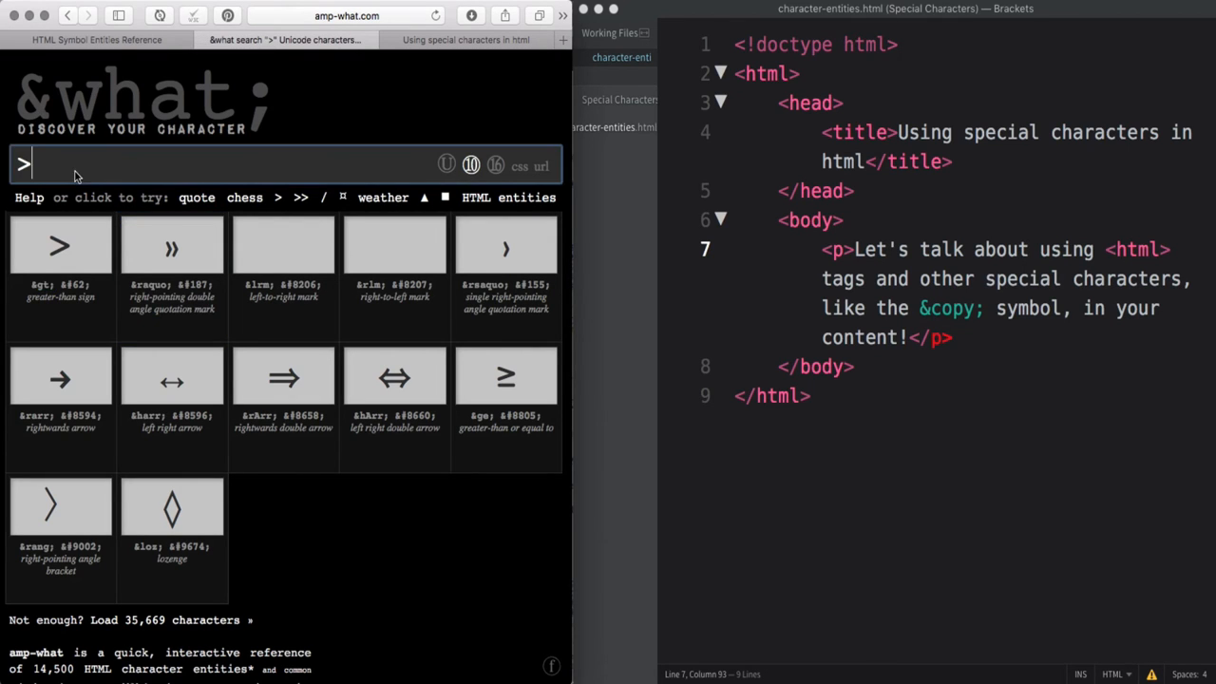
type("copy")
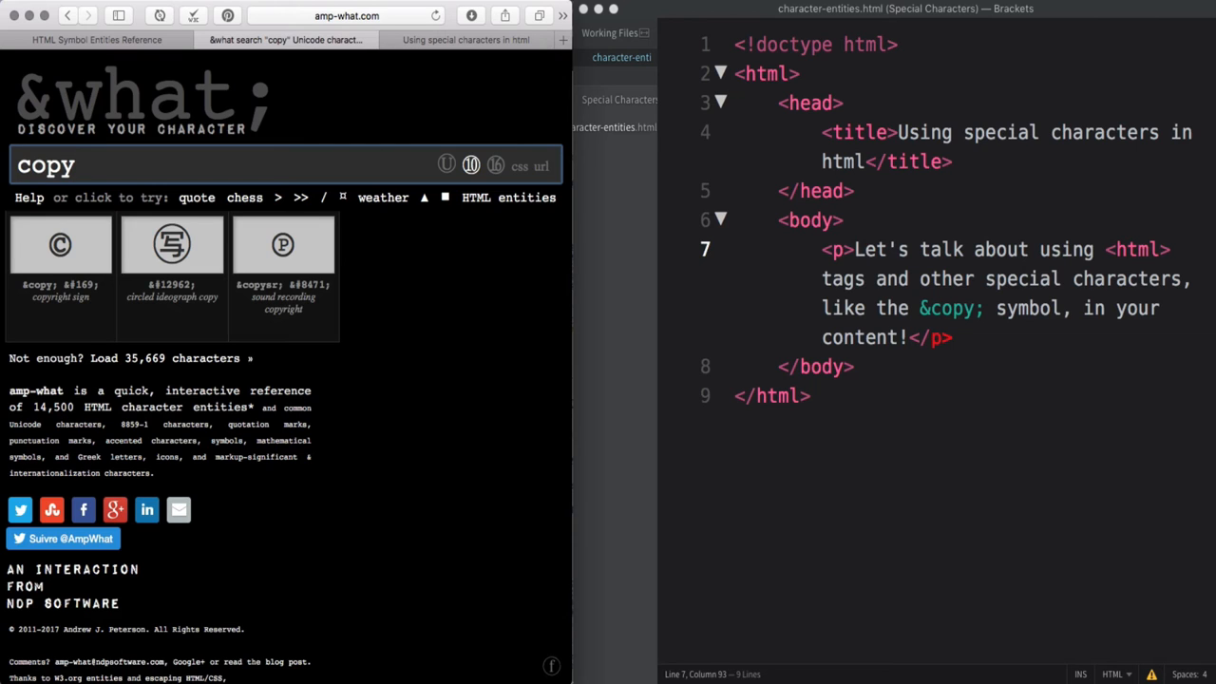
left_click(60, 245)
type("<")
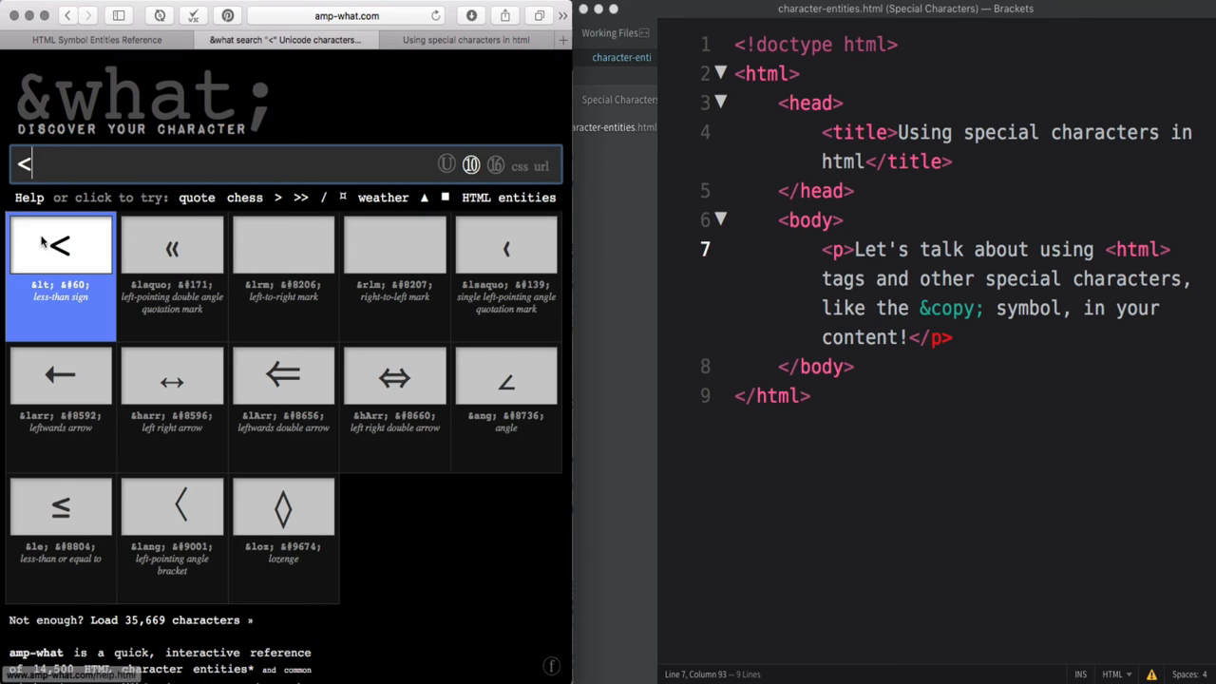
Code the tag as &lt;html&gt; using the &lt; and &gt; entities so <html> shows literally
left_click(61, 246)
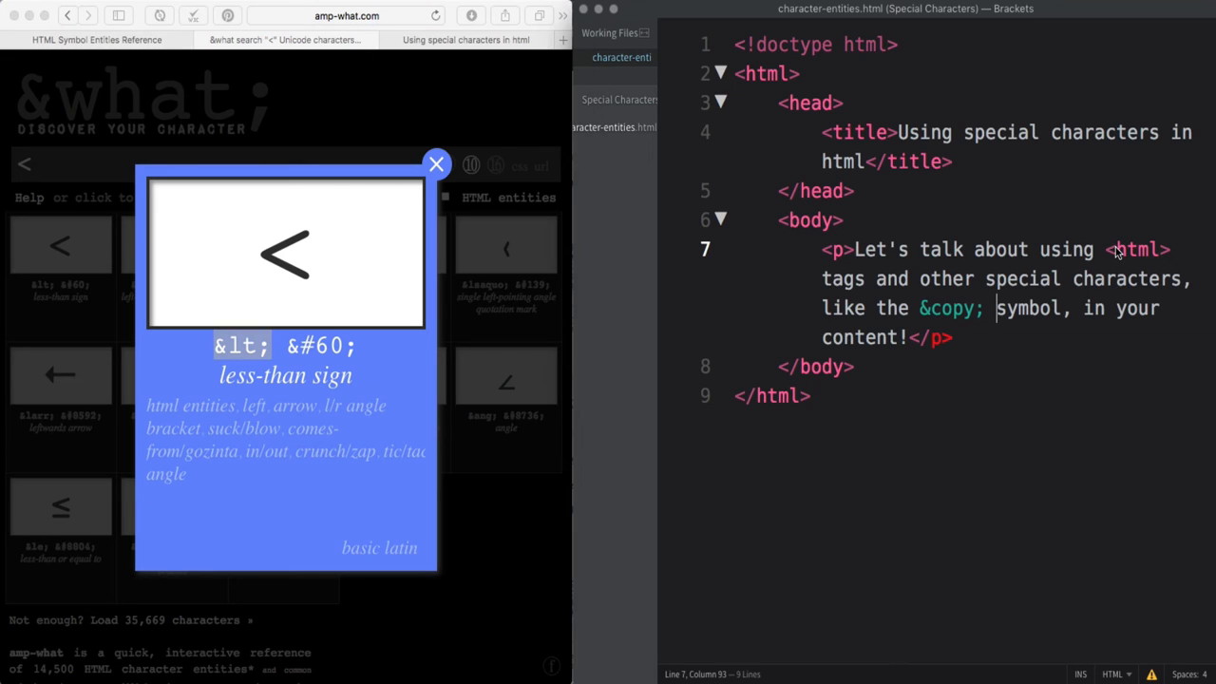
type("&lt;")
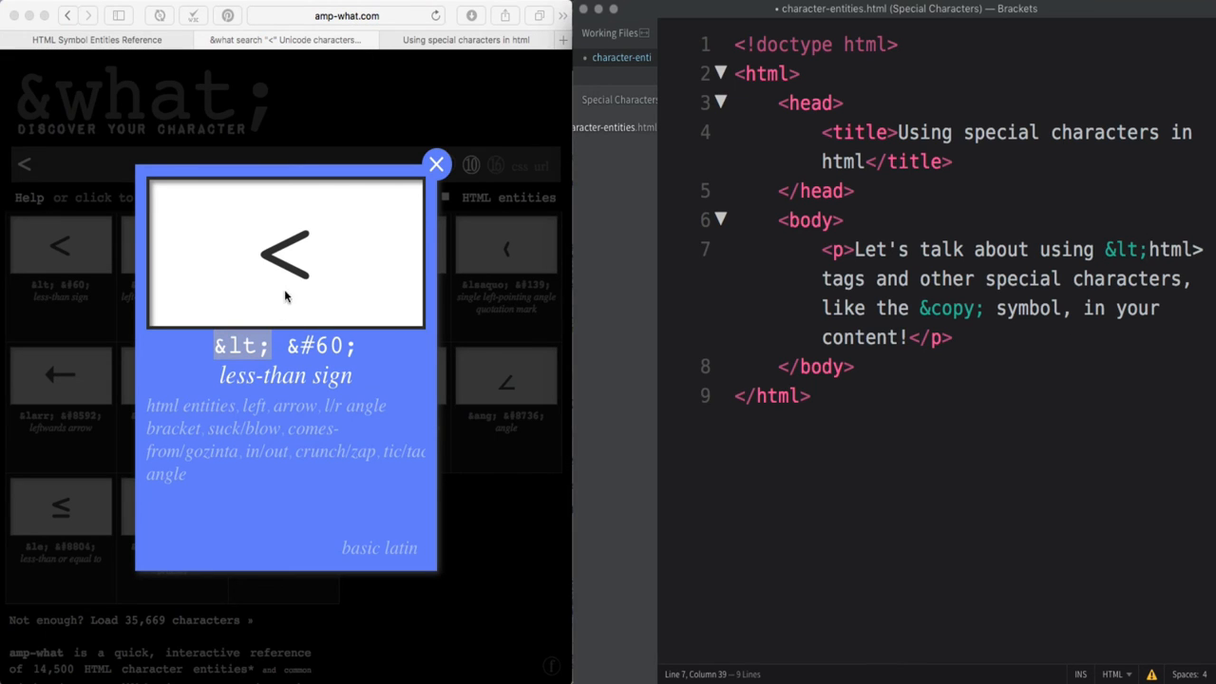
left_click(437, 163)
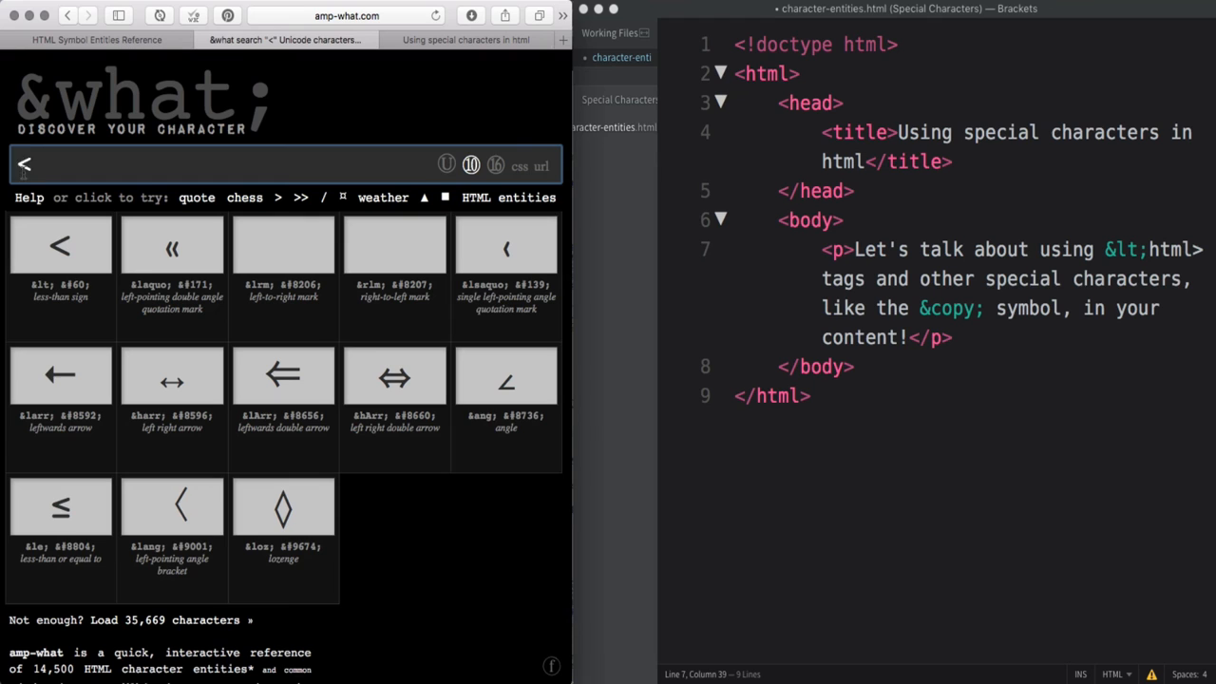
type(">")
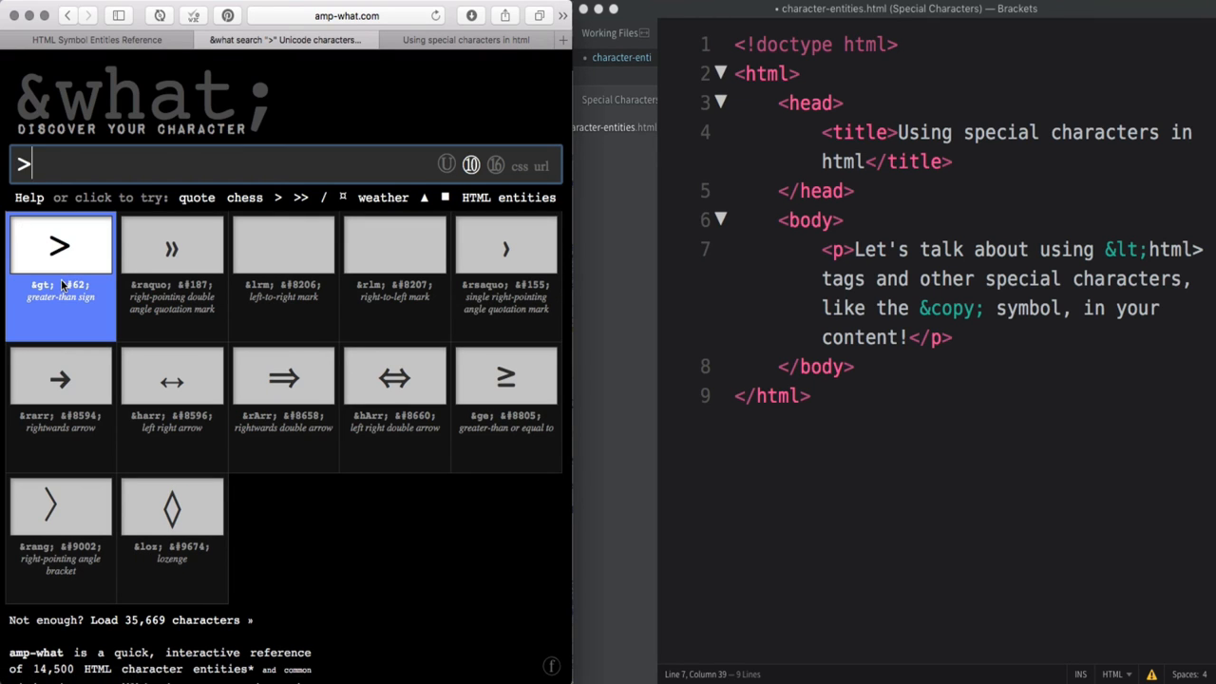
left_click(61, 245)
type("&gt;")
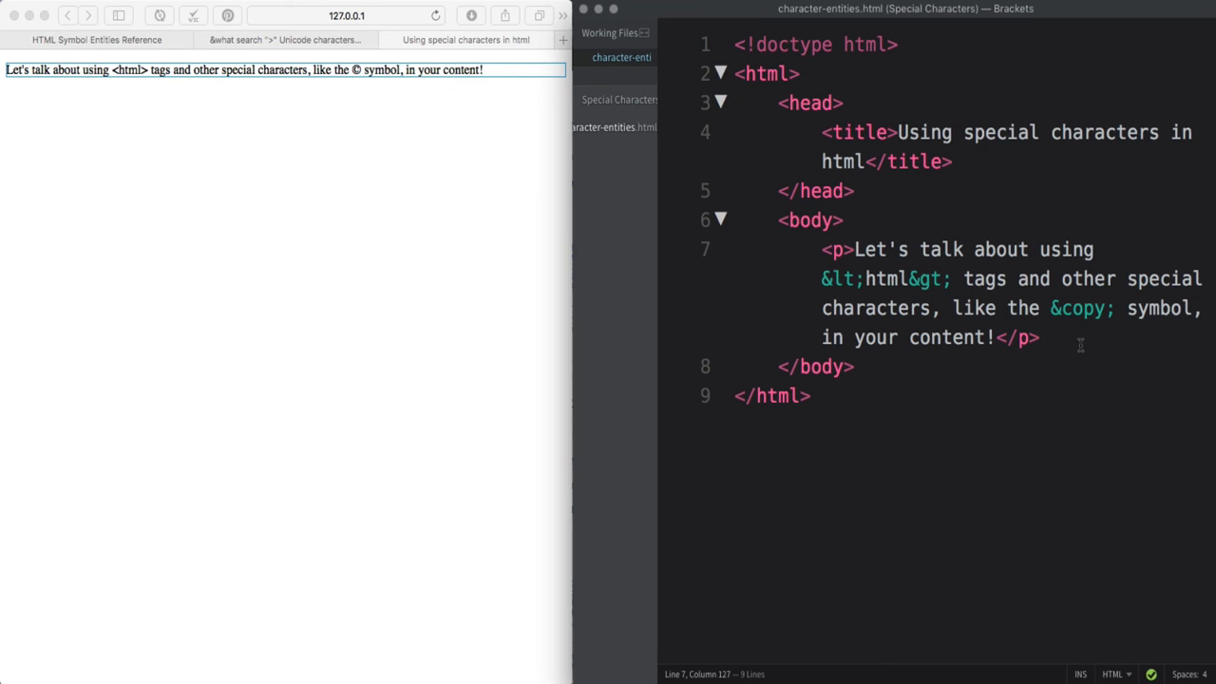
Add &amp; on a new line 8, then search amp-what for '&'
key("enter")
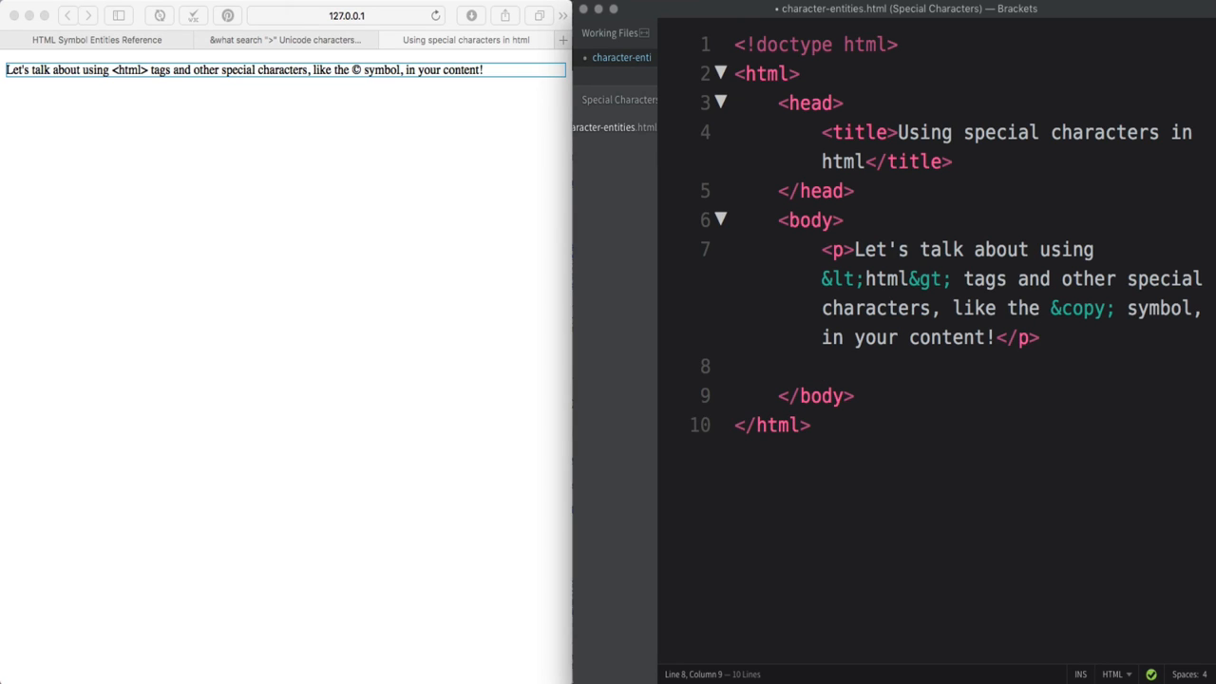
type("&amp;")
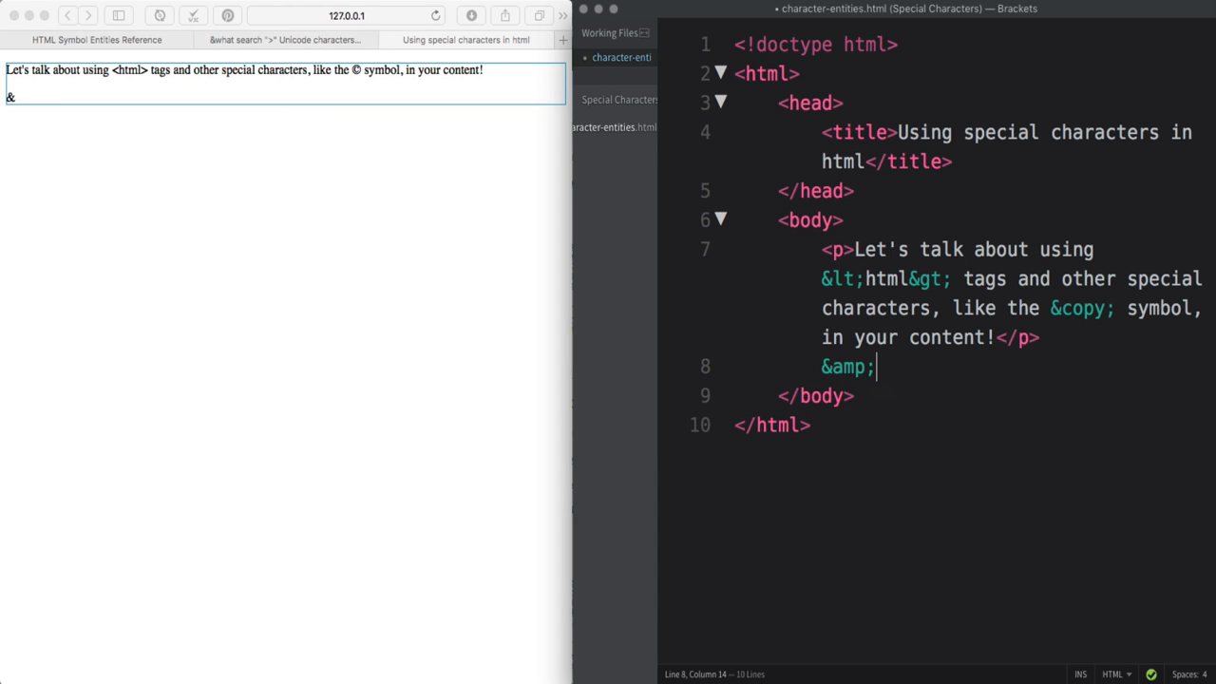
left_click(285, 39)
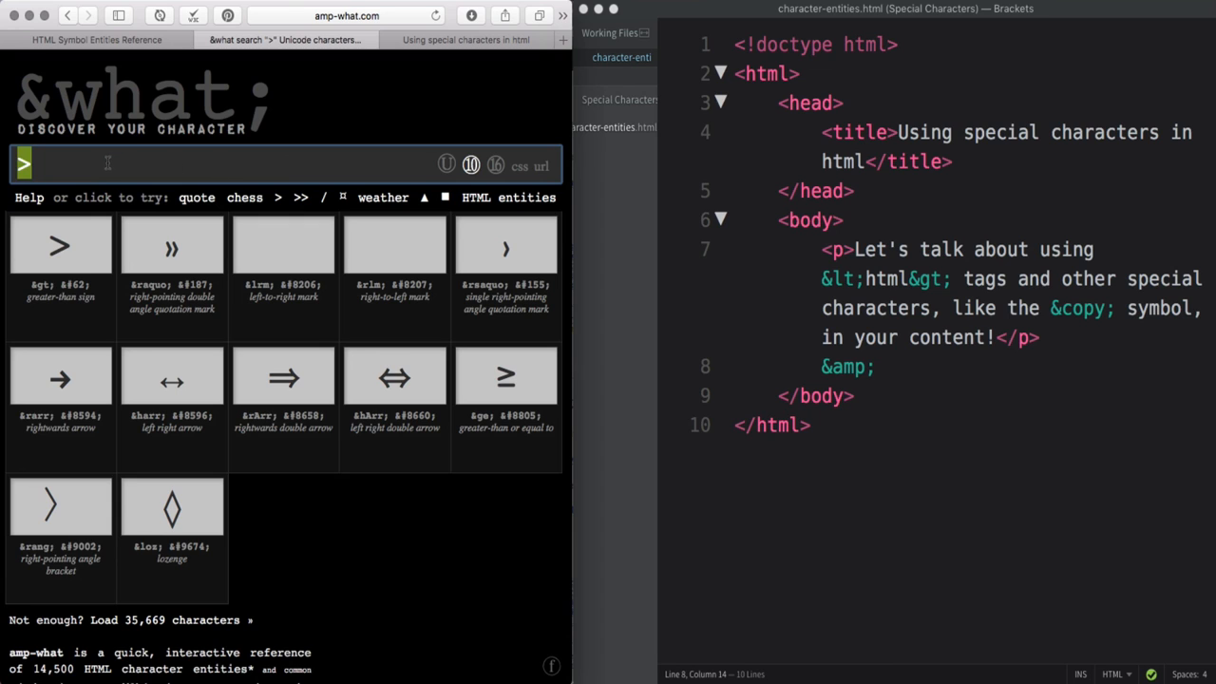
type("&")
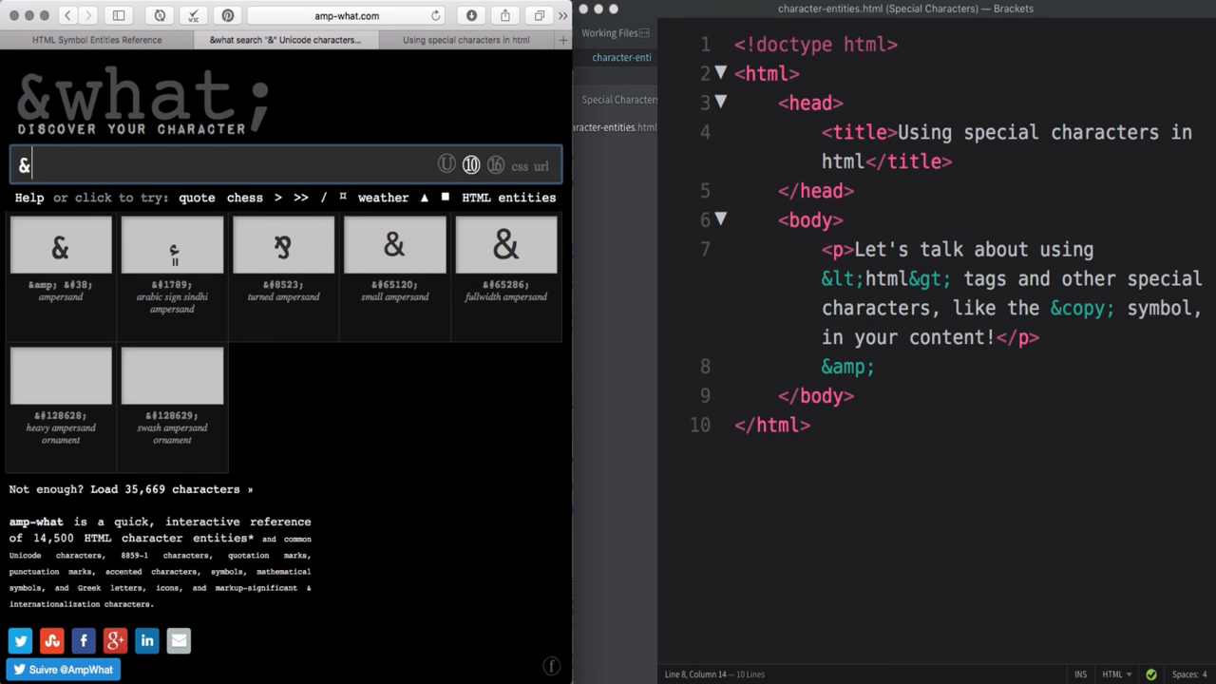